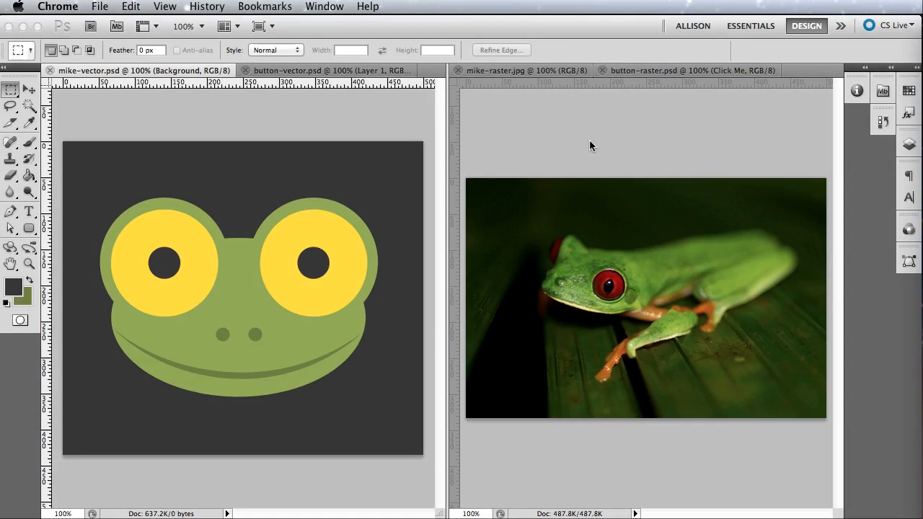
mouse_move(750, 238)
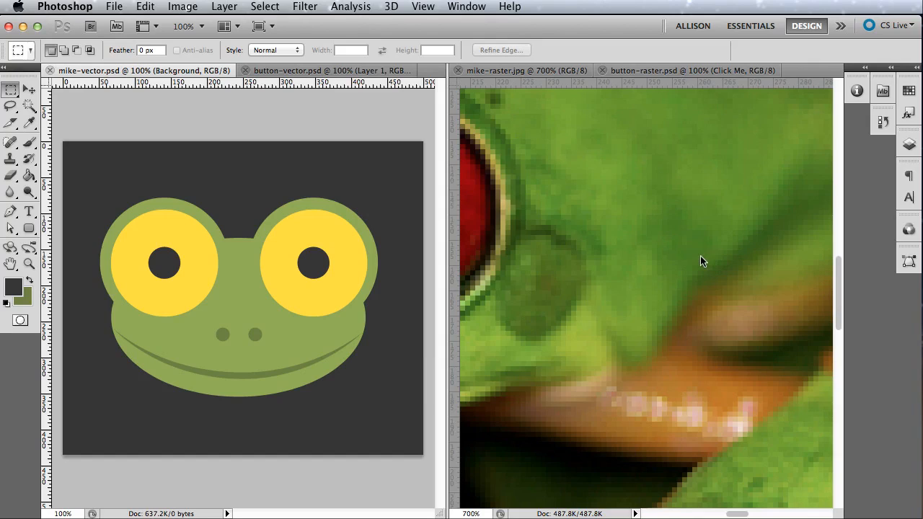
mouse_move(714, 261)
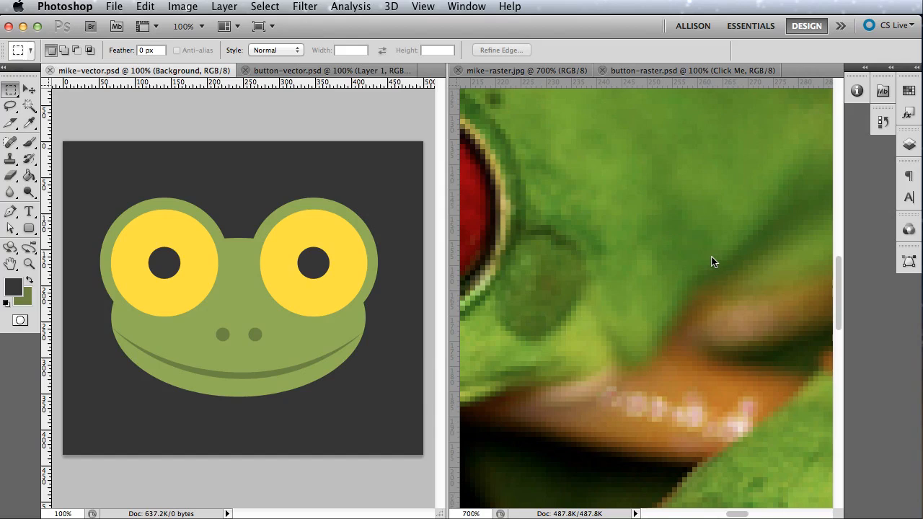
mouse_move(701, 262)
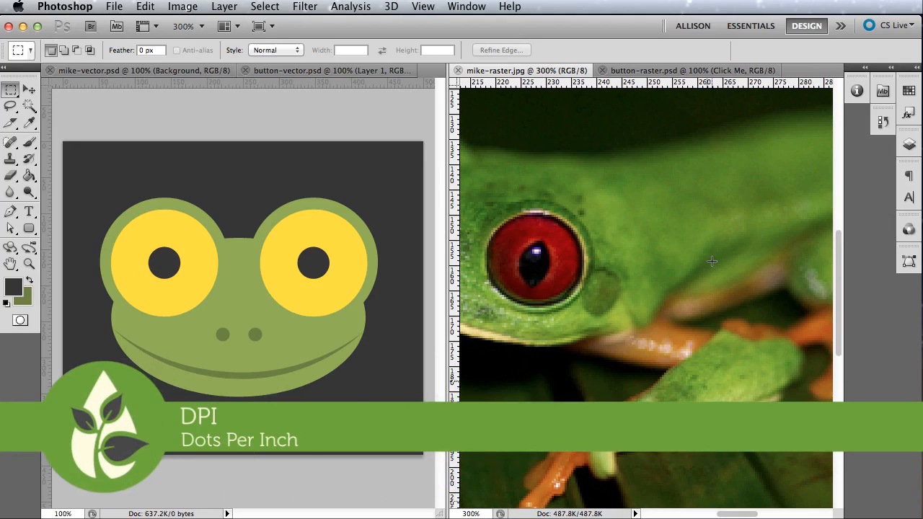
mouse_move(714, 261)
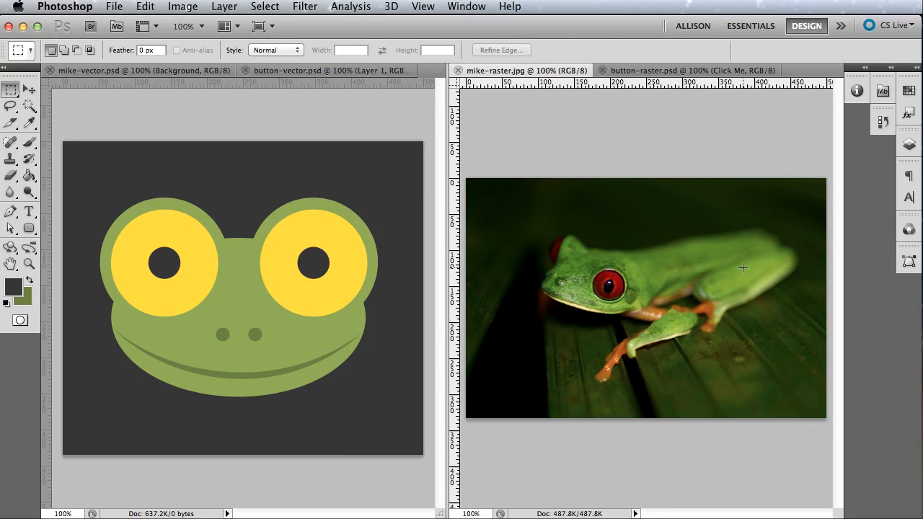
- Switch the left document window to the vector Click Me button document
text(Mike the)
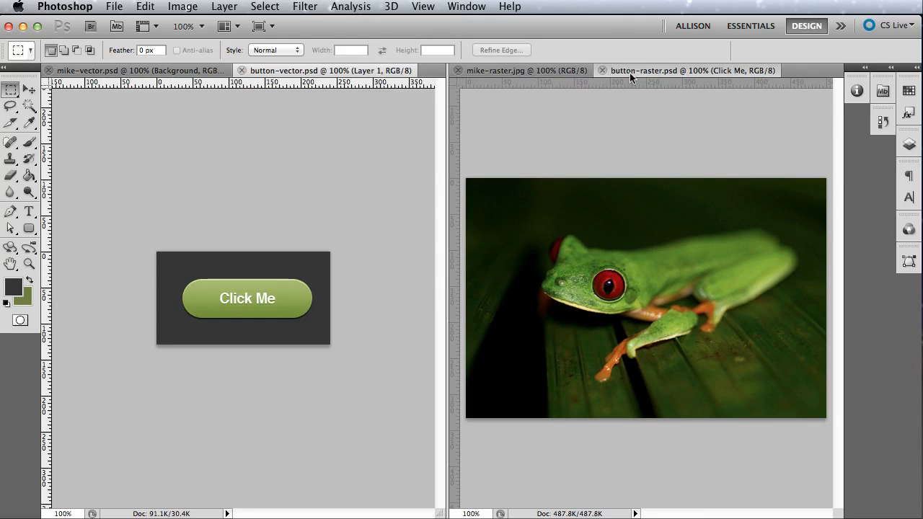
- Enlarge the vector and raster Click Me buttons via Image > Image Size
click(690, 70)
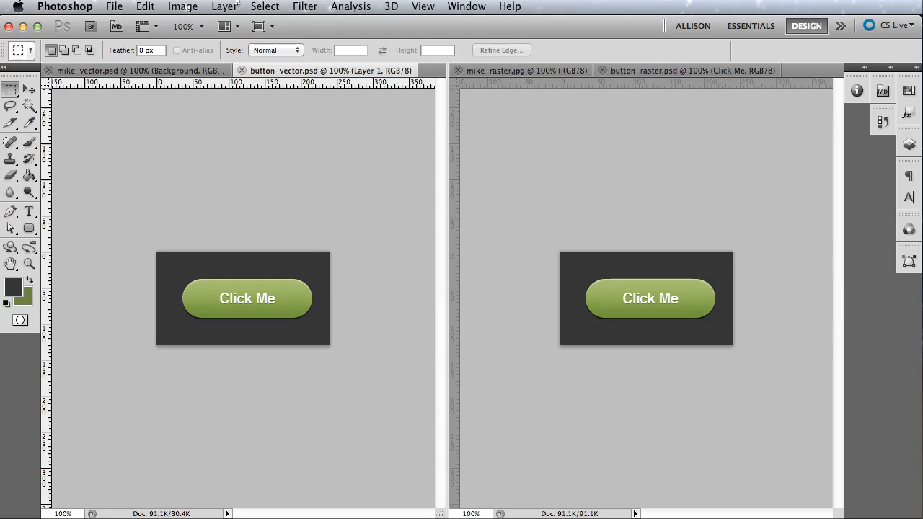
click(182, 6)
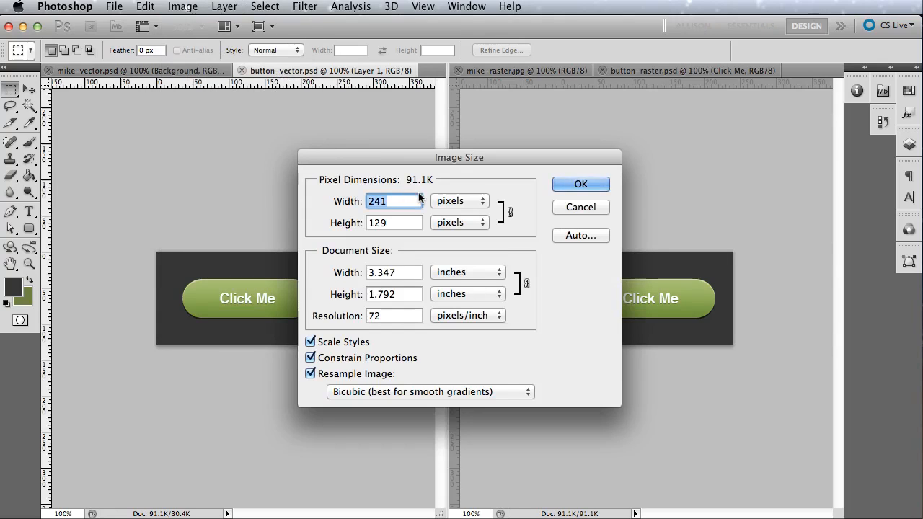
click(580, 185)
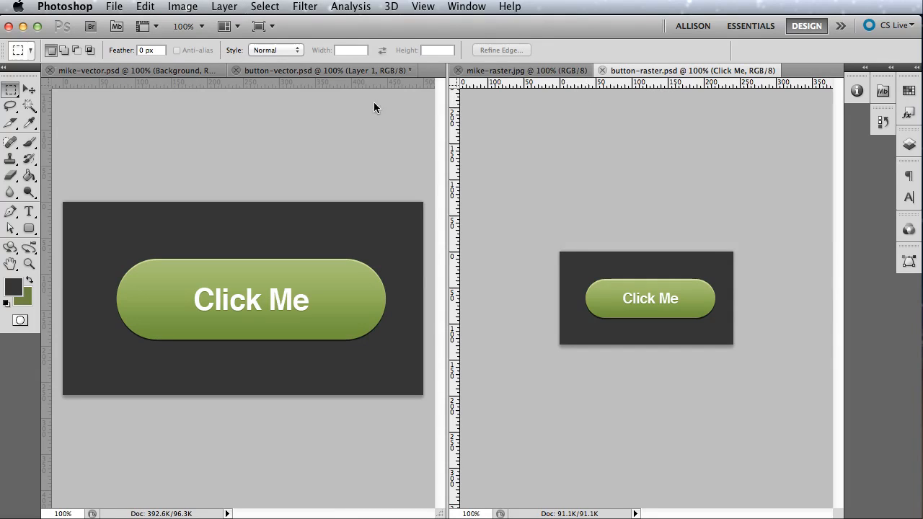
click(182, 6)
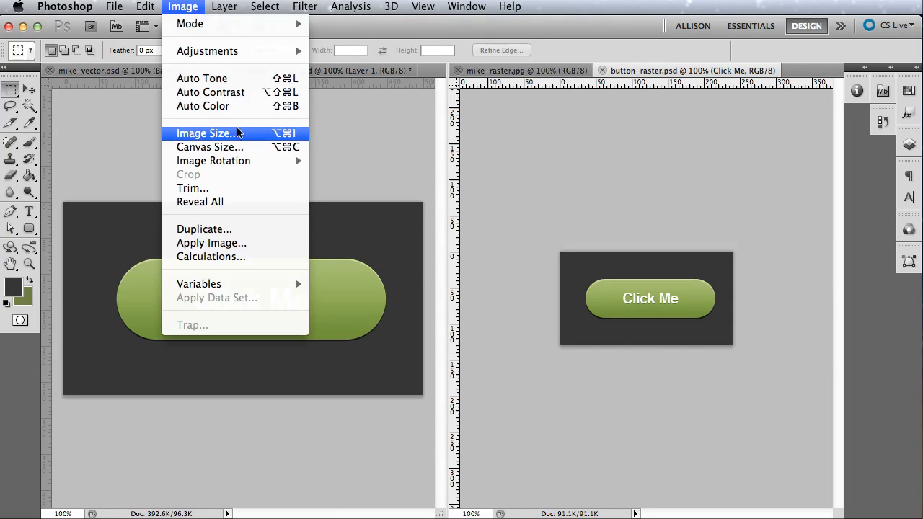
click(205, 132)
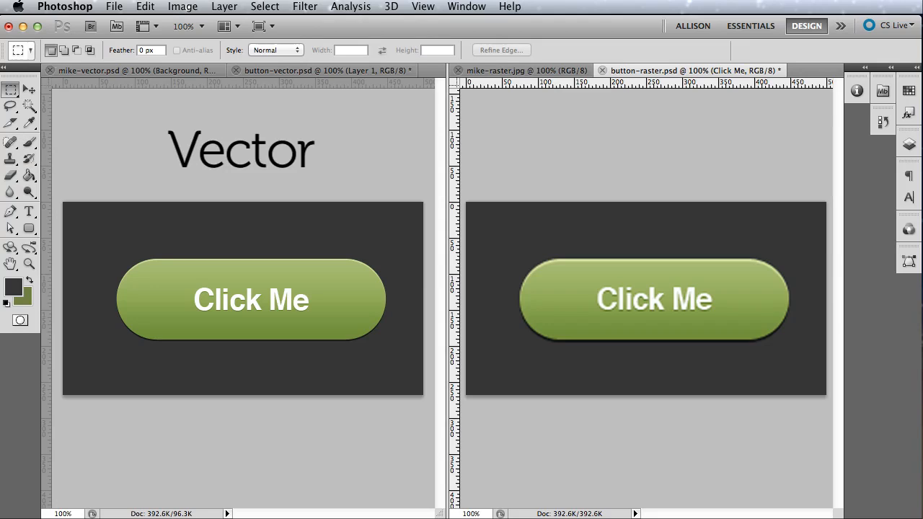
- Label the buttons 'Vector' and 'Raster' with the Type tool
text(Raster)
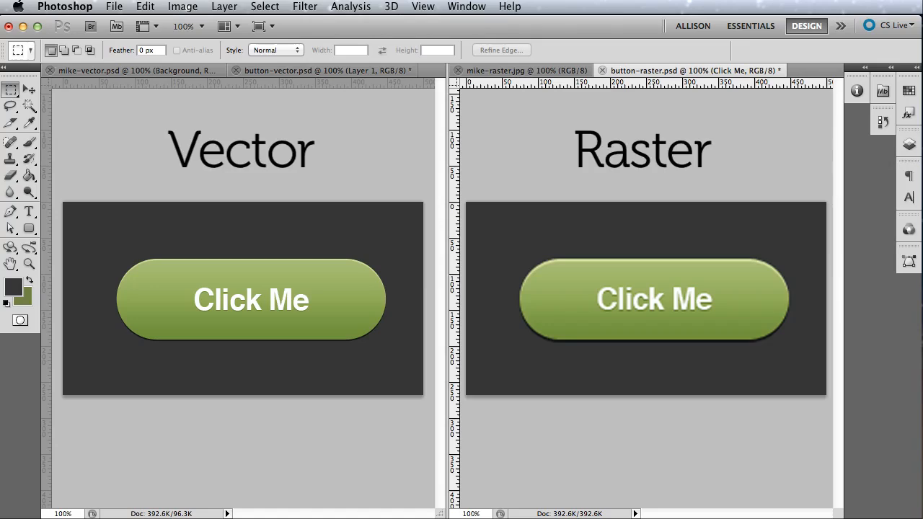